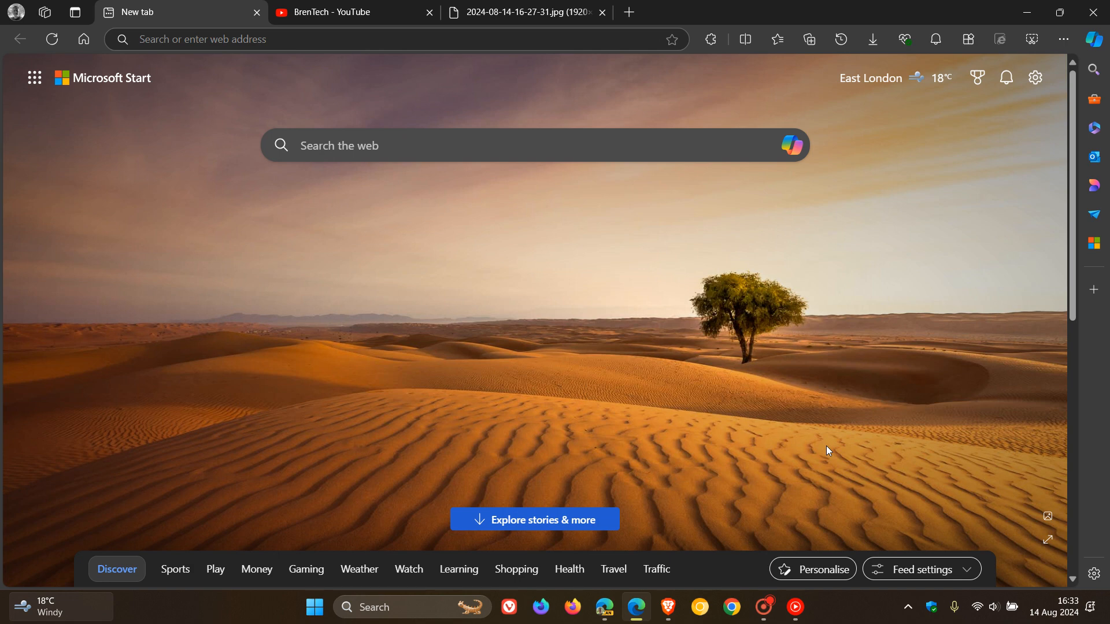
pyautogui.moveTo(734, 448)
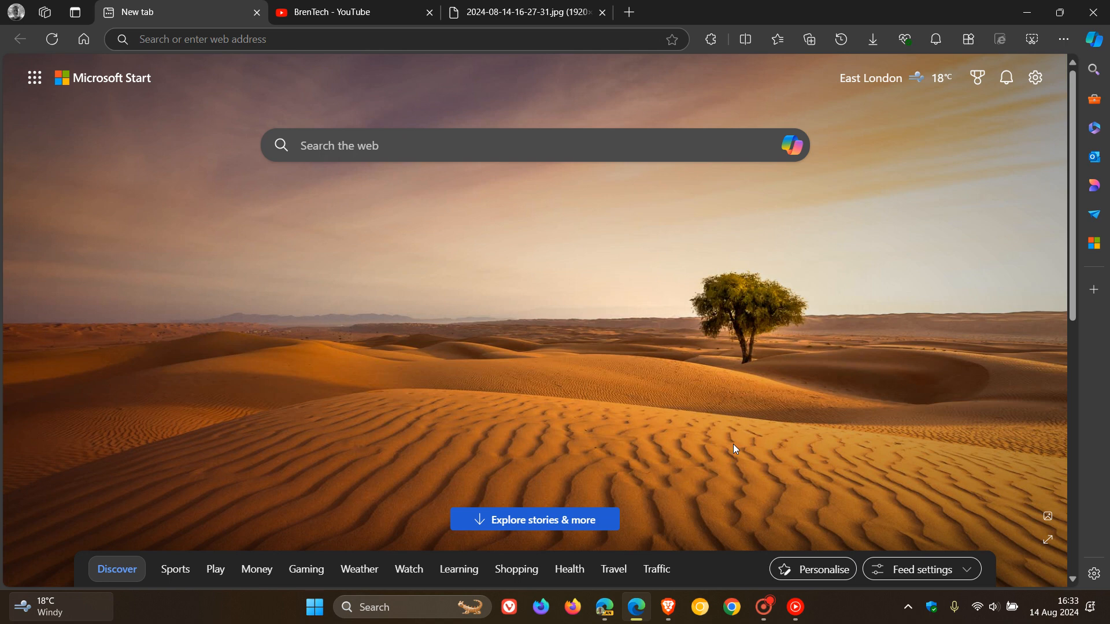
pyautogui.moveTo(393, 474)
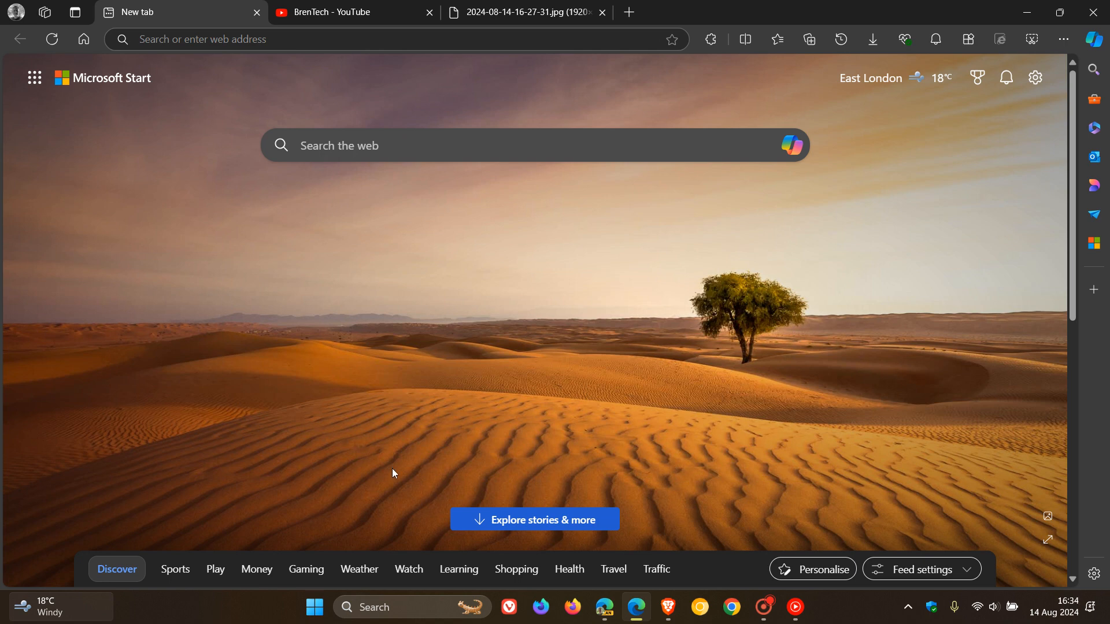
# Step: Show the 'About youtube.com' site information panel on the BrenTech channel page, then dismiss it
pyautogui.click(351, 11)
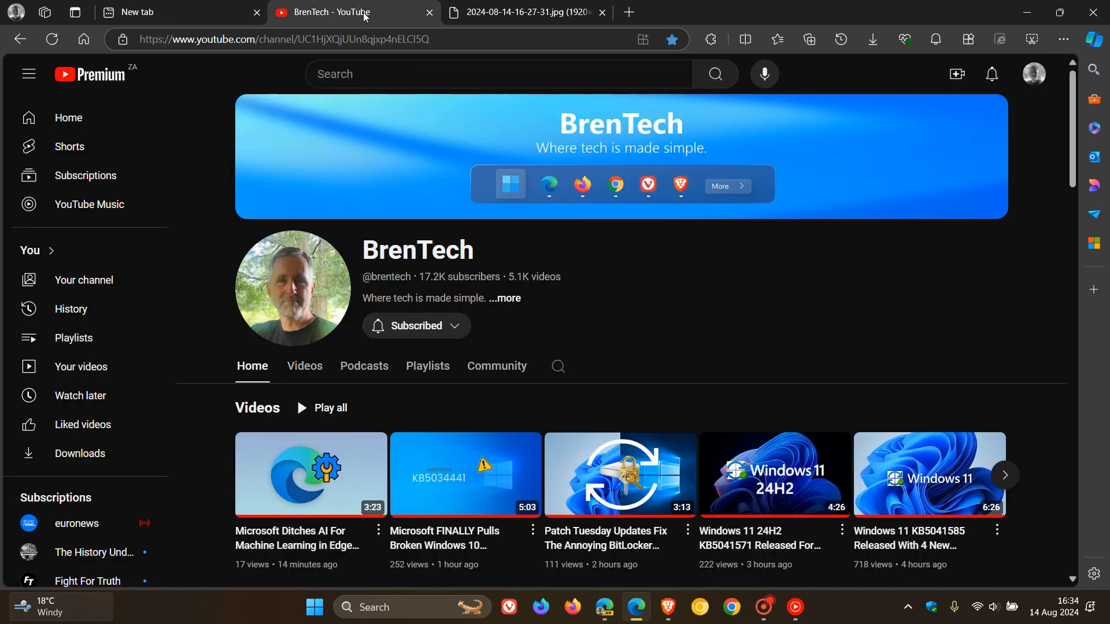
pyautogui.moveTo(395, 194)
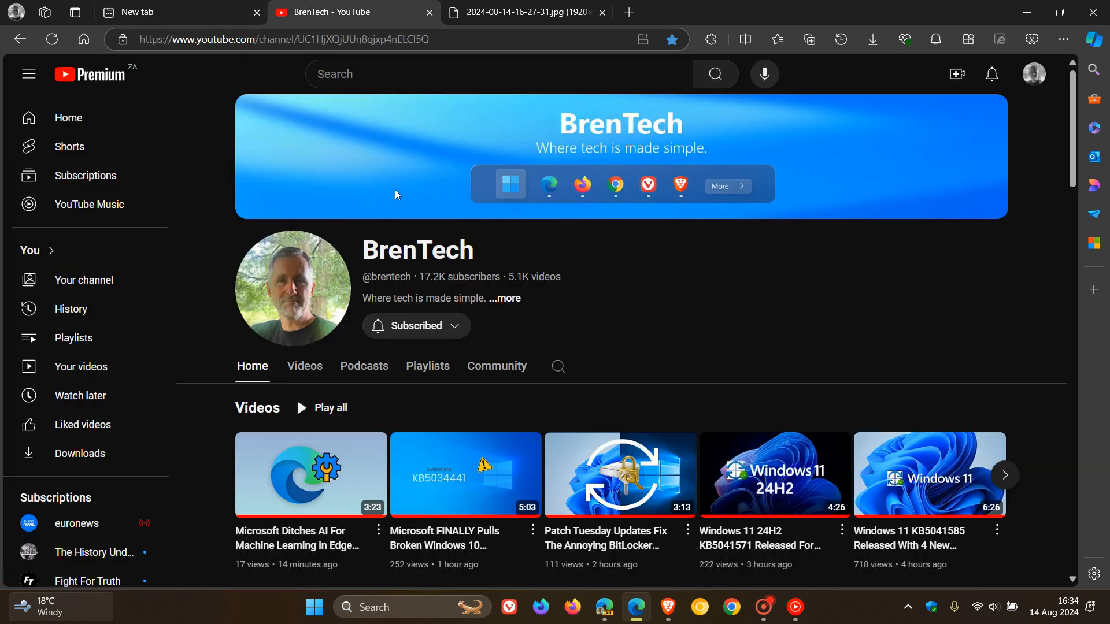
pyautogui.moveTo(121, 40)
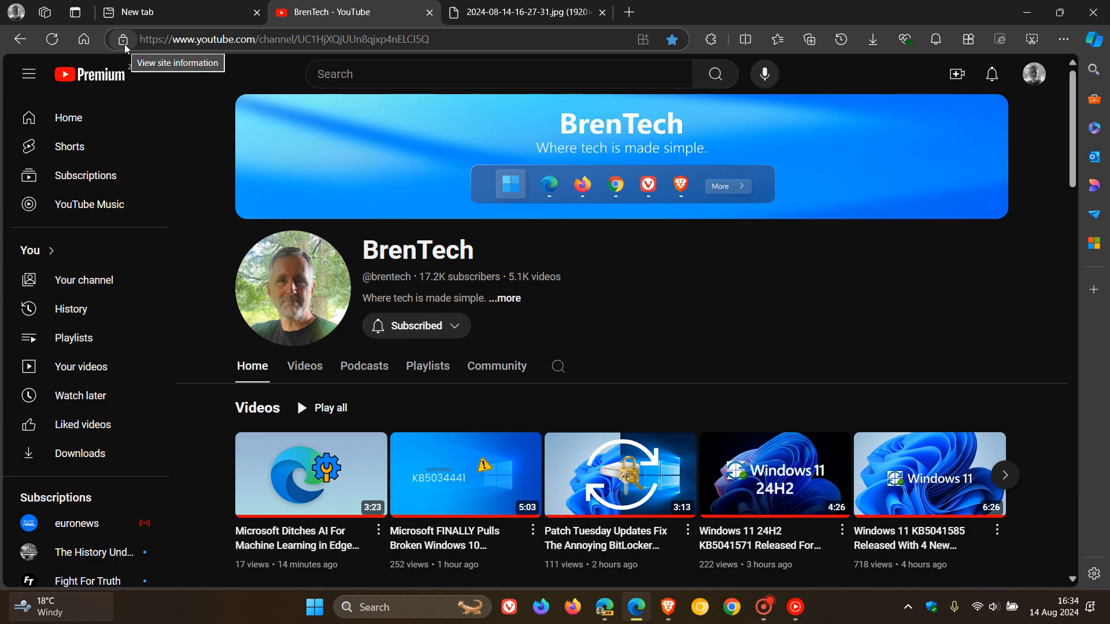
pyautogui.click(121, 40)
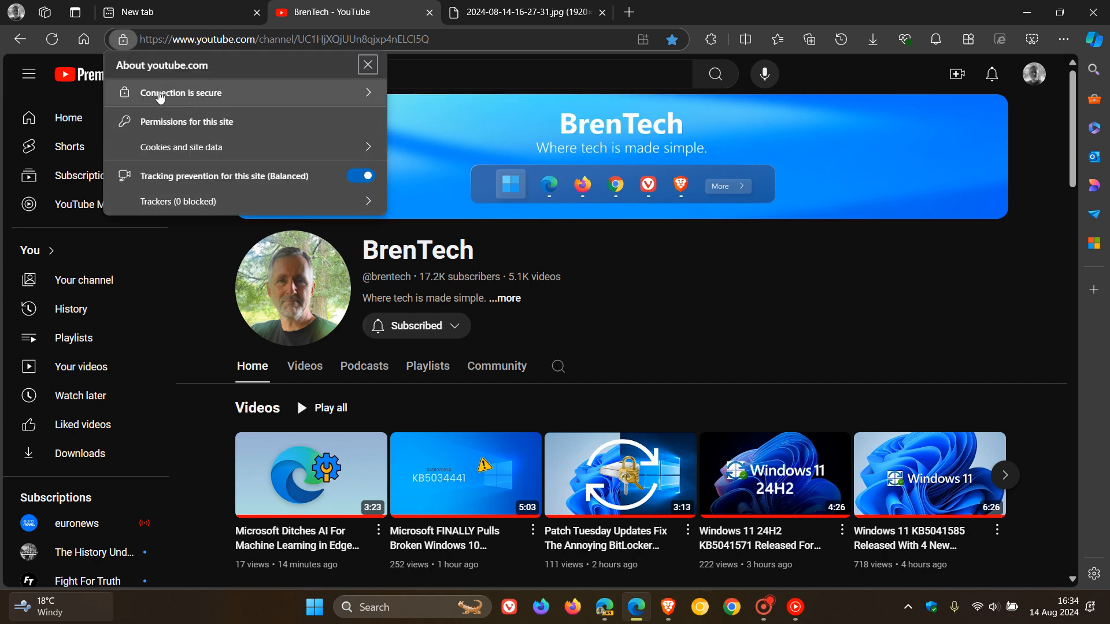
pyautogui.moveTo(223, 127)
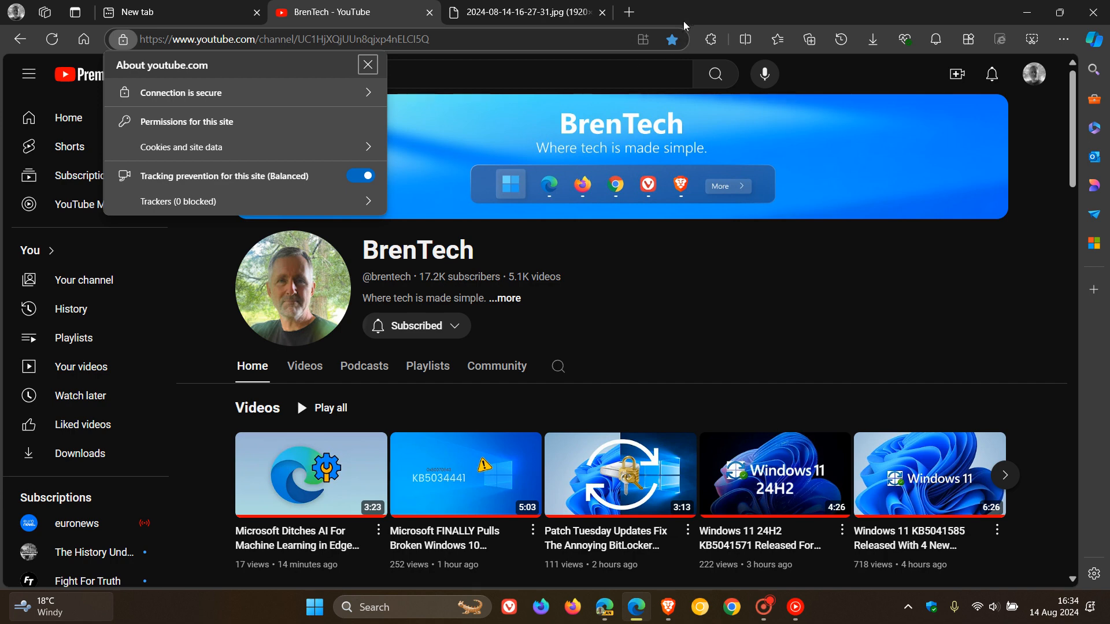
pyautogui.click(368, 65)
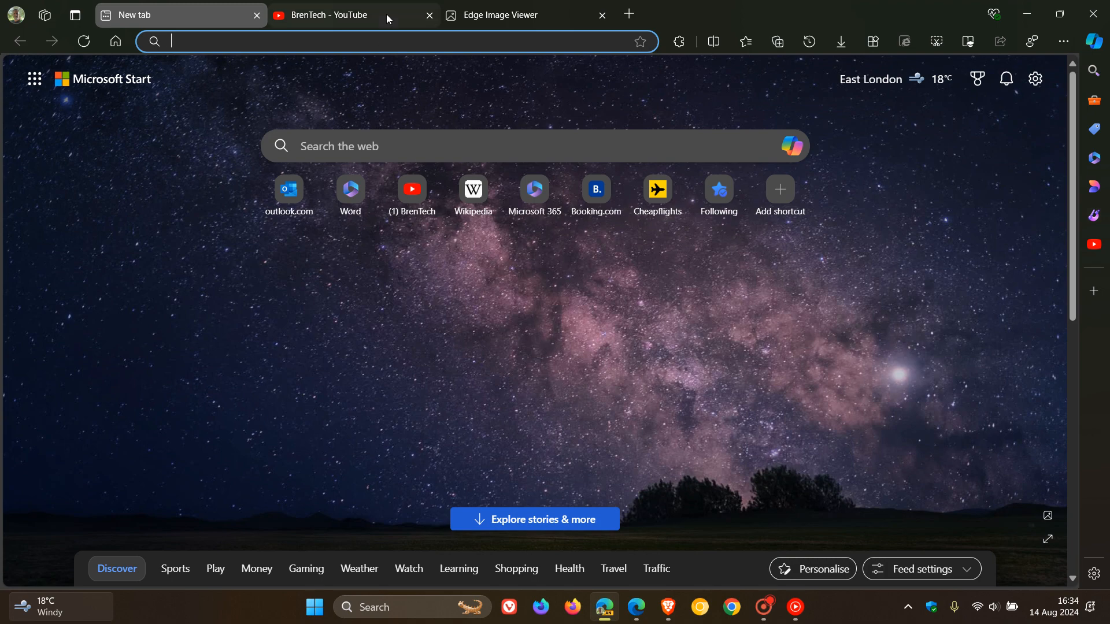
# Step: Revisit the BrenTech channel page in Canary, then show its saved screenshot in Edge Image Viewer for comparison
pyautogui.click(333, 15)
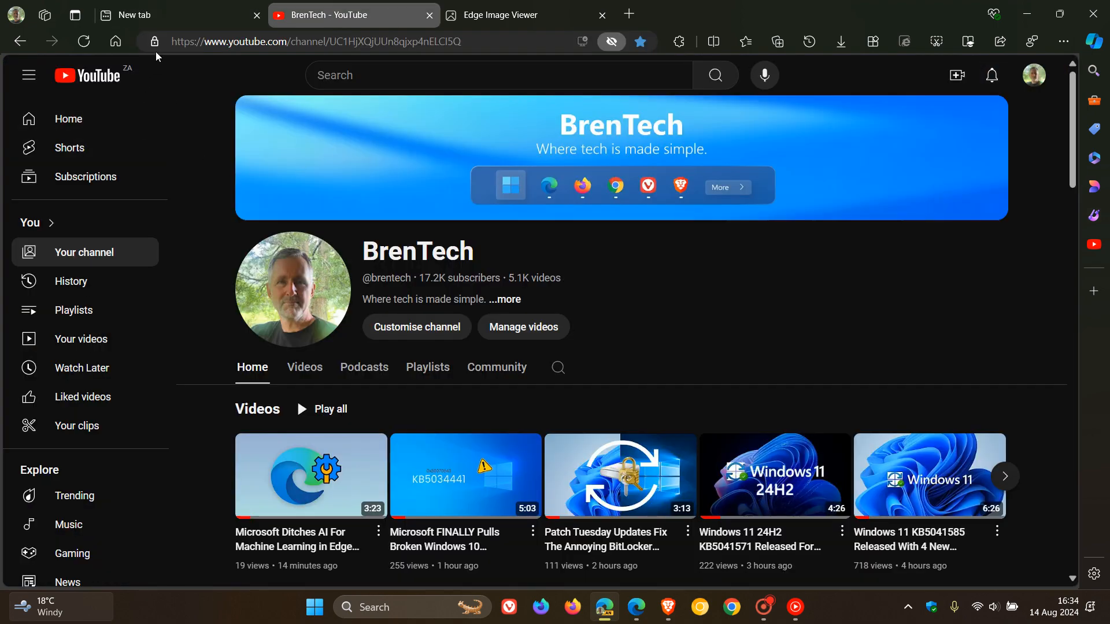
pyautogui.moveTo(153, 42)
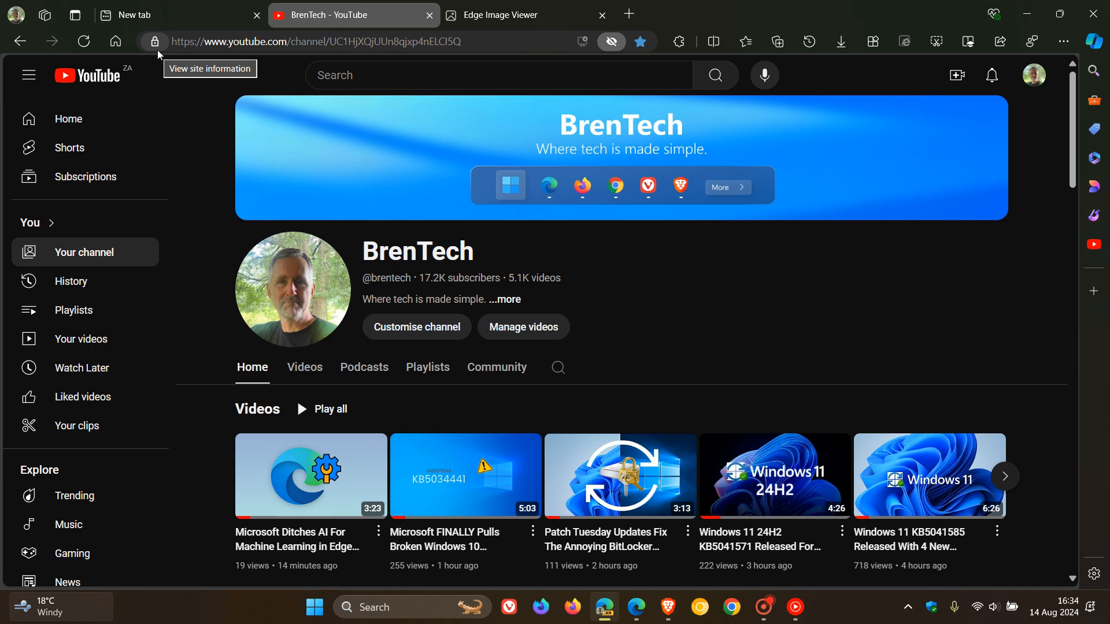
pyautogui.moveTo(519, 15)
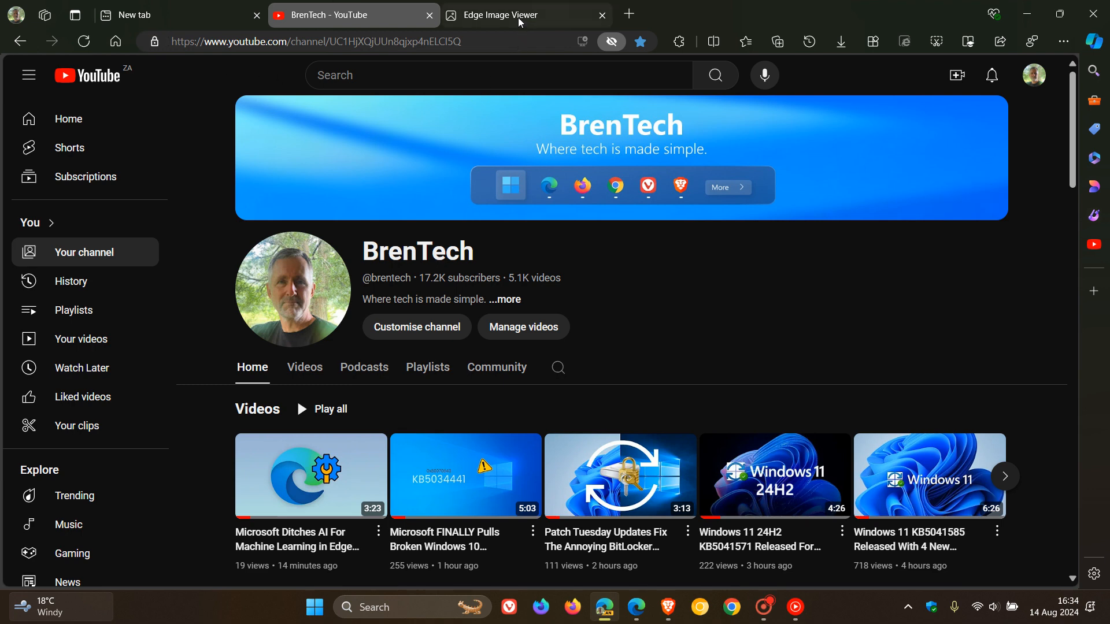
pyautogui.click(507, 14)
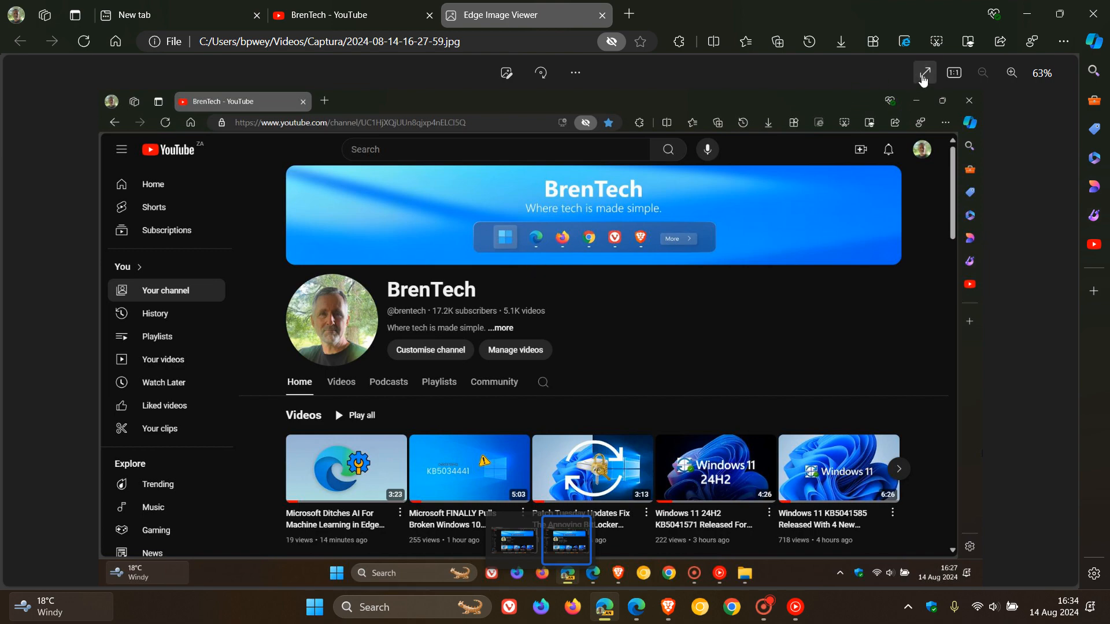
pyautogui.press('f11')
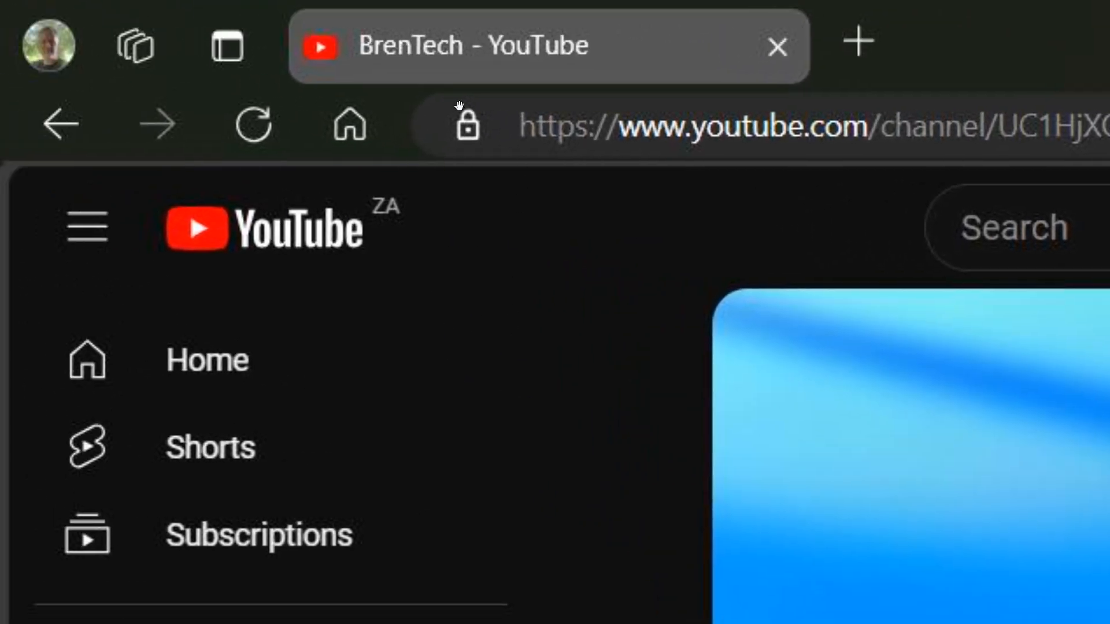
pyautogui.moveTo(474, 198)
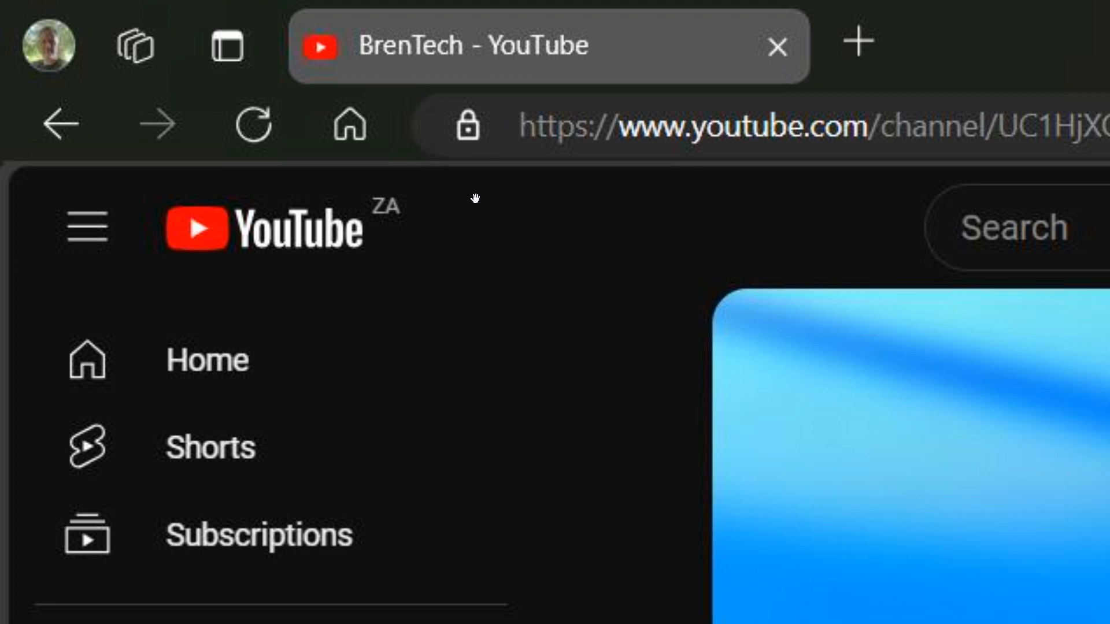
pyautogui.moveTo(484, 133)
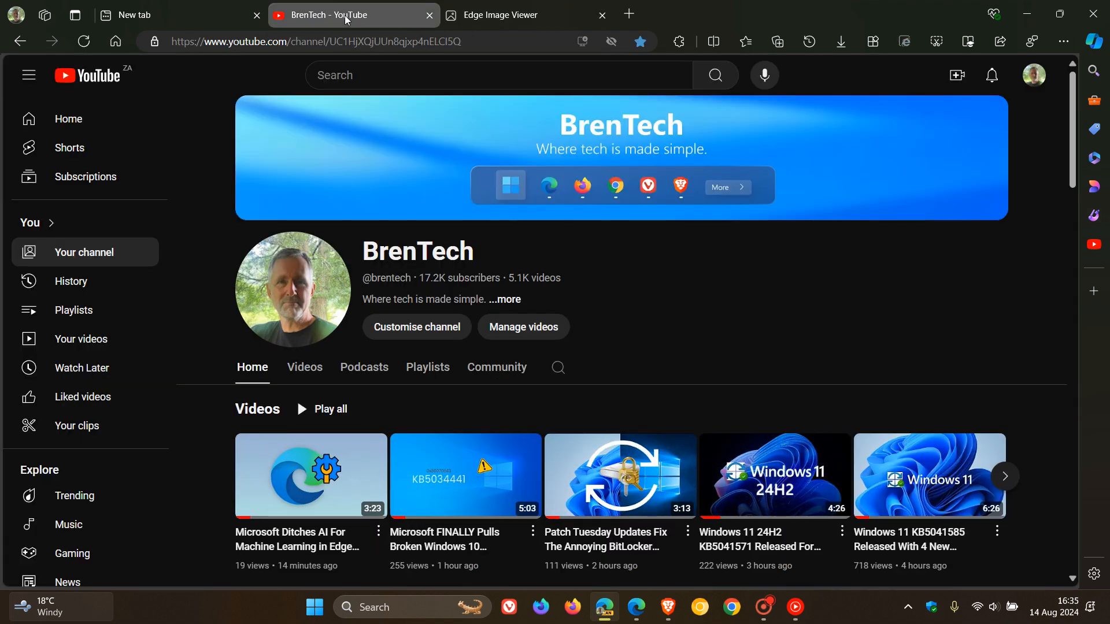
pyautogui.click(524, 14)
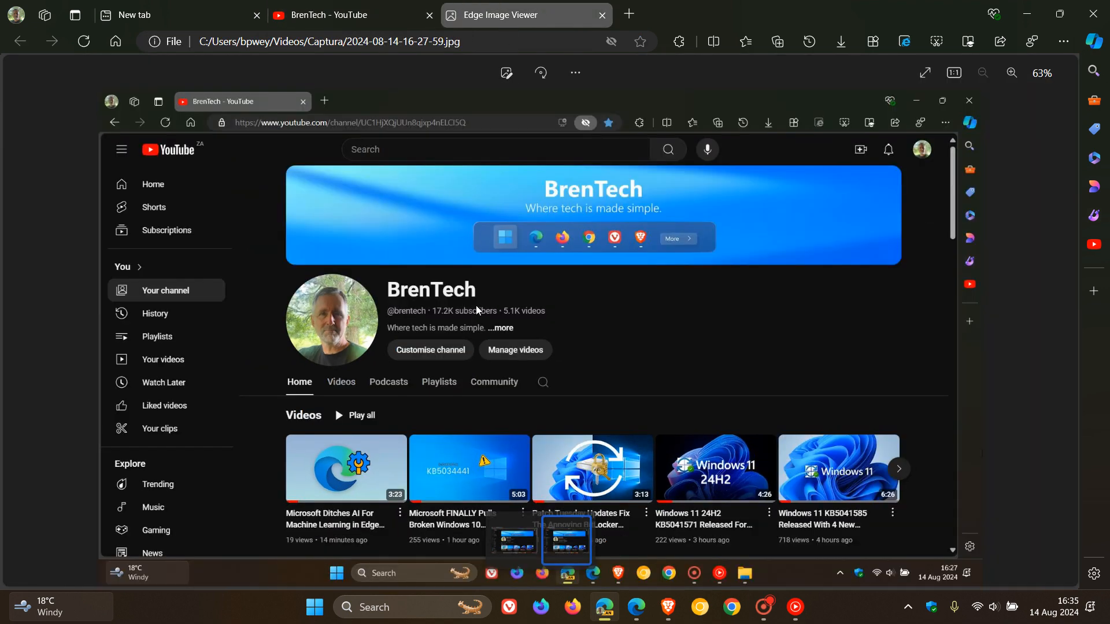
pyautogui.moveTo(468, 274)
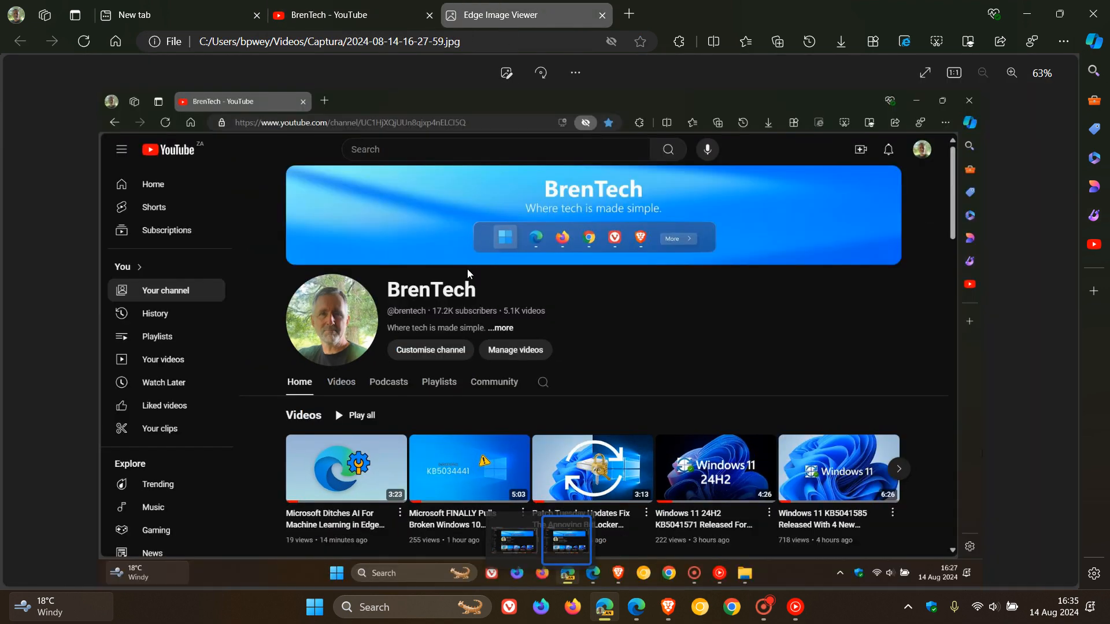